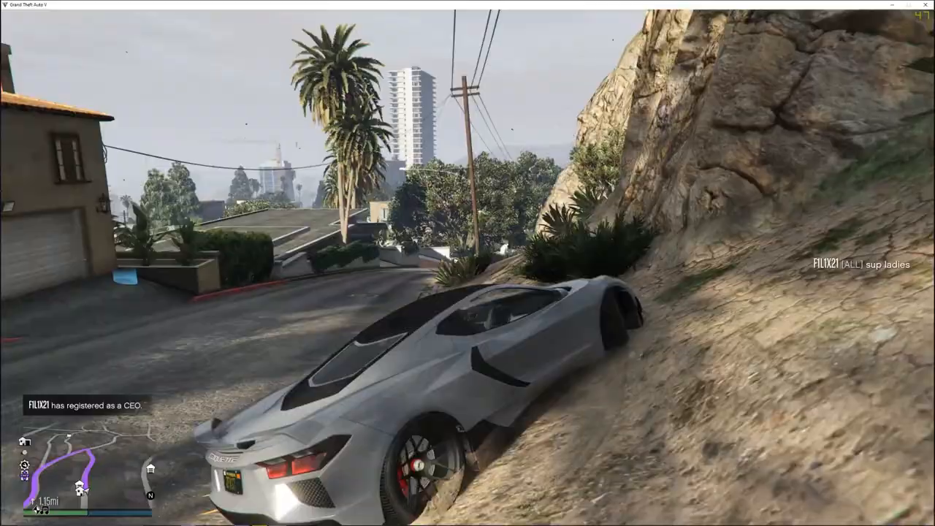
- Bring up Local Disk (C:) properties, try its Optimise tool, then return to the General information
{"action": "key", "text": "w"}
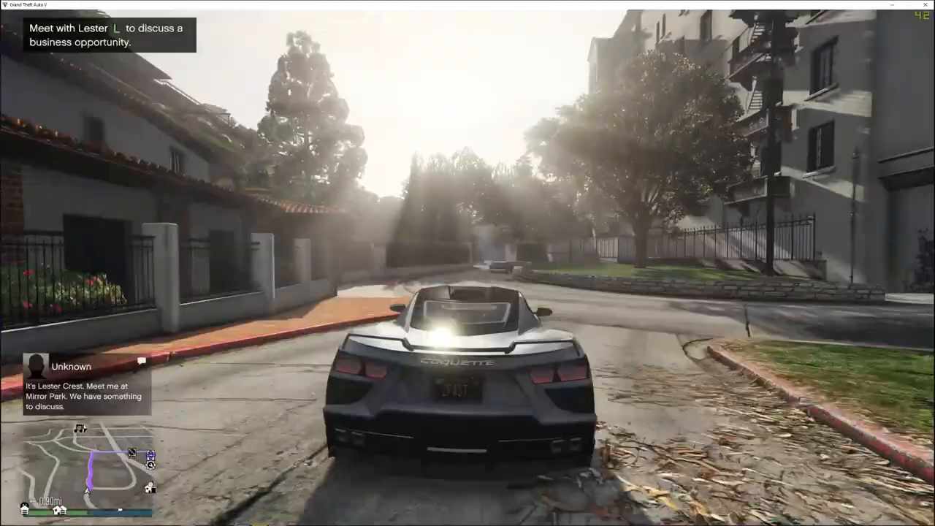
{"action": "key", "text": "w"}
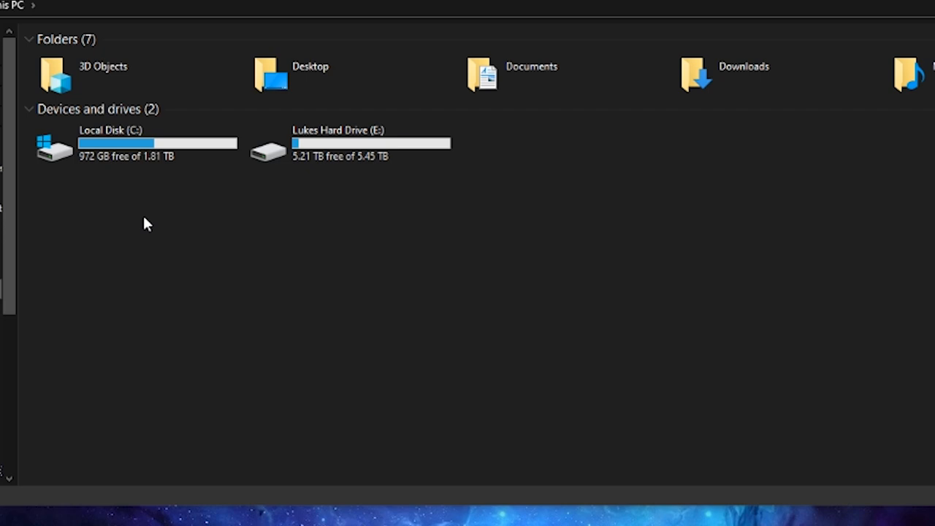
{"action": "left_click", "coordinate": [149, 154]}
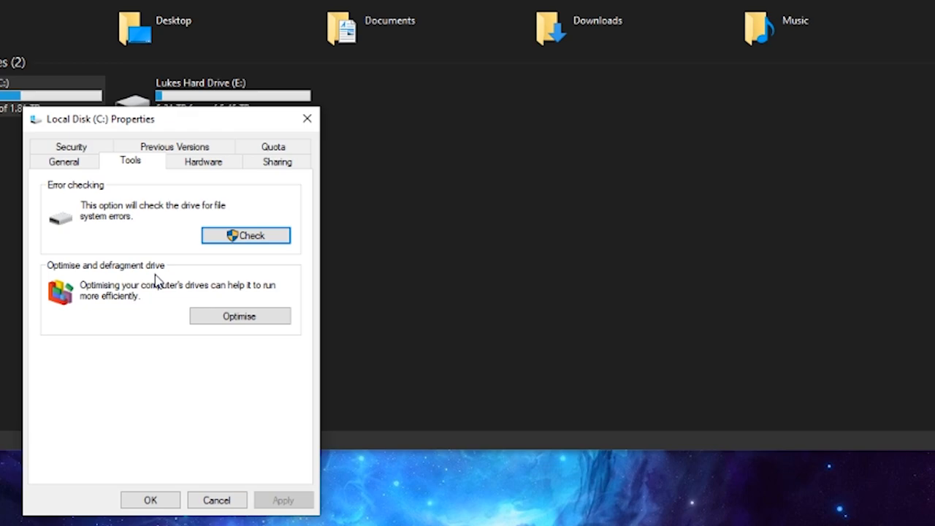
{"action": "left_click", "coordinate": [240, 315]}
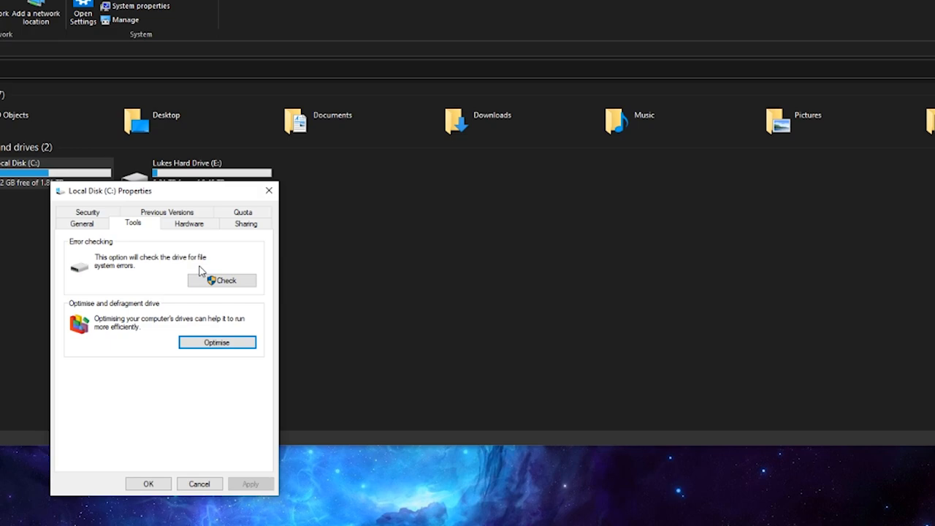
{"action": "left_click", "coordinate": [82, 224]}
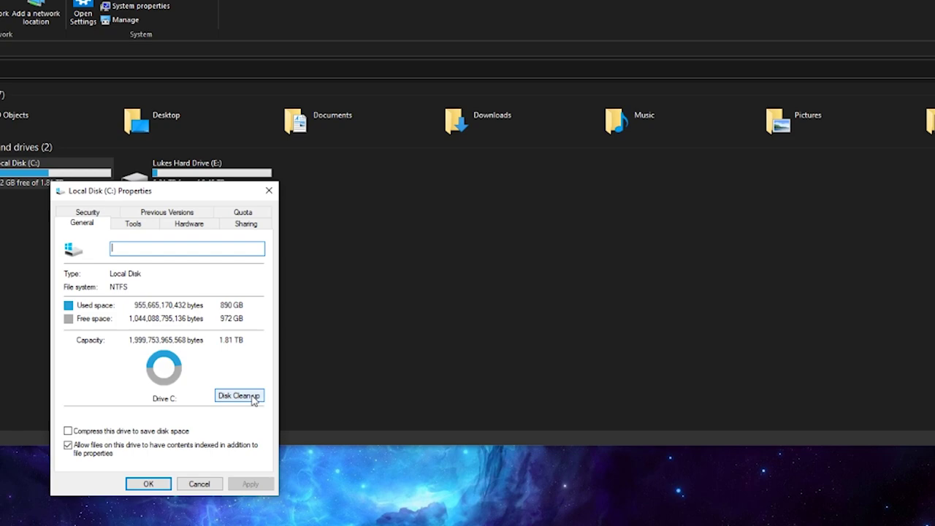
- Start Disk Cleanup on the C: drive to list space freed by each file category
{"action": "left_click", "coordinate": [239, 394]}
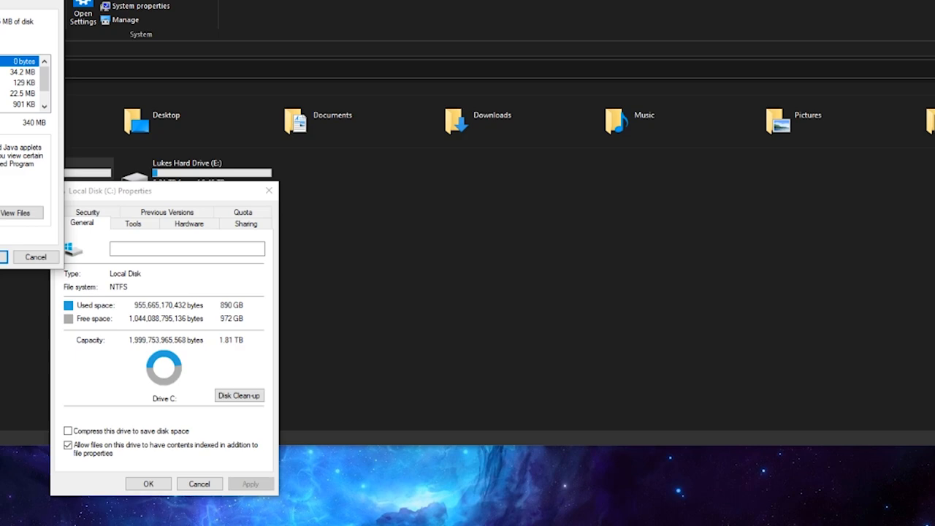
{"action": "left_click", "coordinate": [239, 395]}
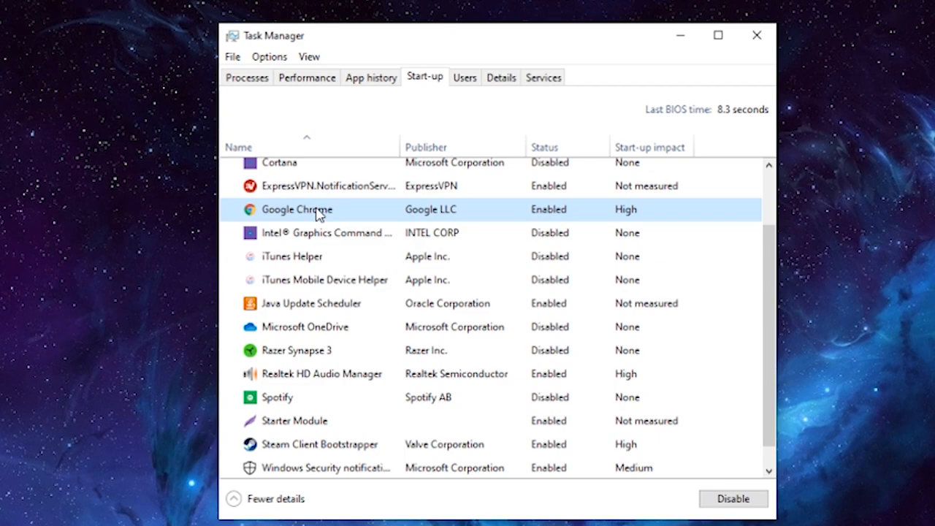
- Disable the high-impact Google Chrome start-up entry, then move on to Windows Settings
{"action": "right_click", "coordinate": [293, 252]}
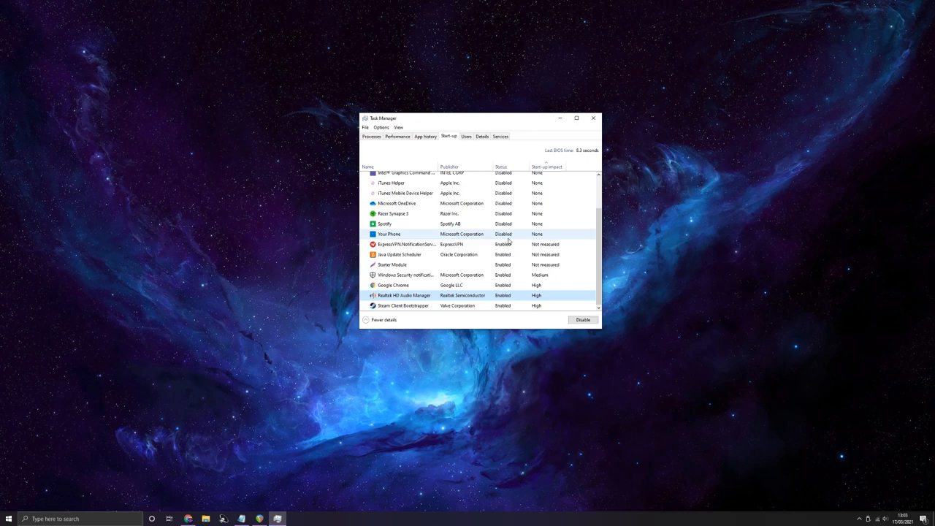
{"action": "left_click", "coordinate": [8, 520]}
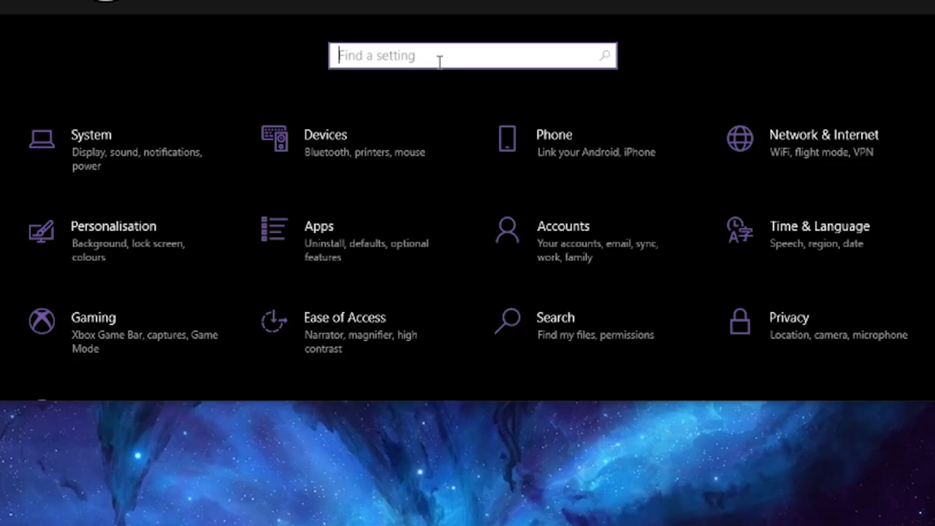
- Search 'apps', browse Apps & features and reveal Uninstall for an installed app
{"action": "type", "text": "apps"}
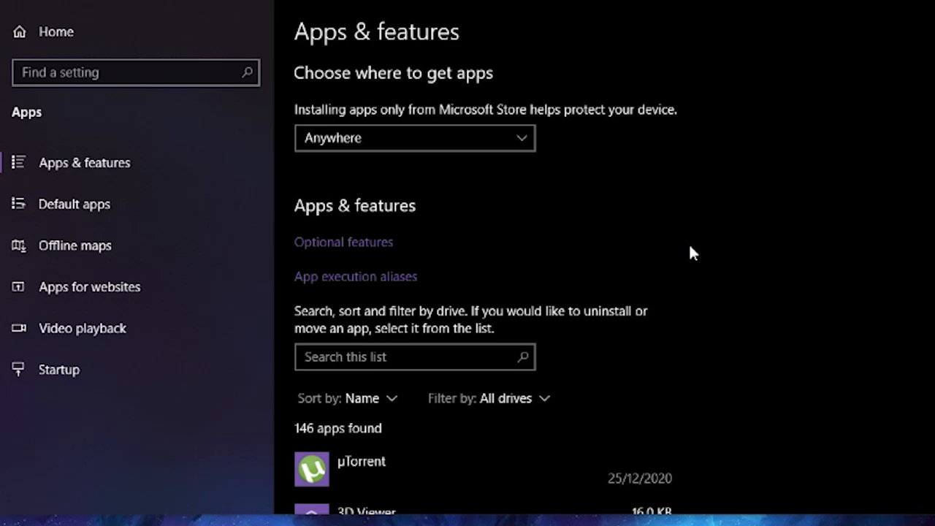
{"action": "scroll", "scroll_direction": "down", "scroll_amount": 3}
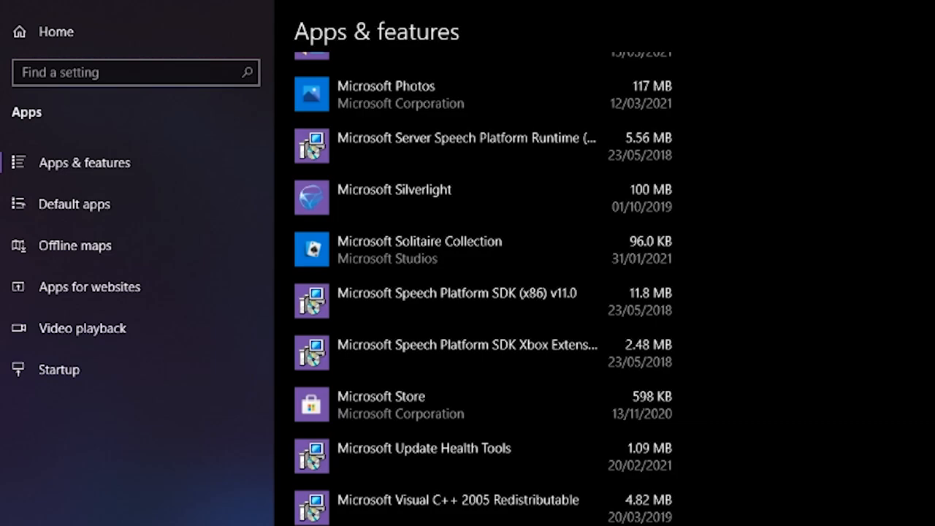
{"action": "scroll", "scroll_direction": "down", "scroll_amount": 3}
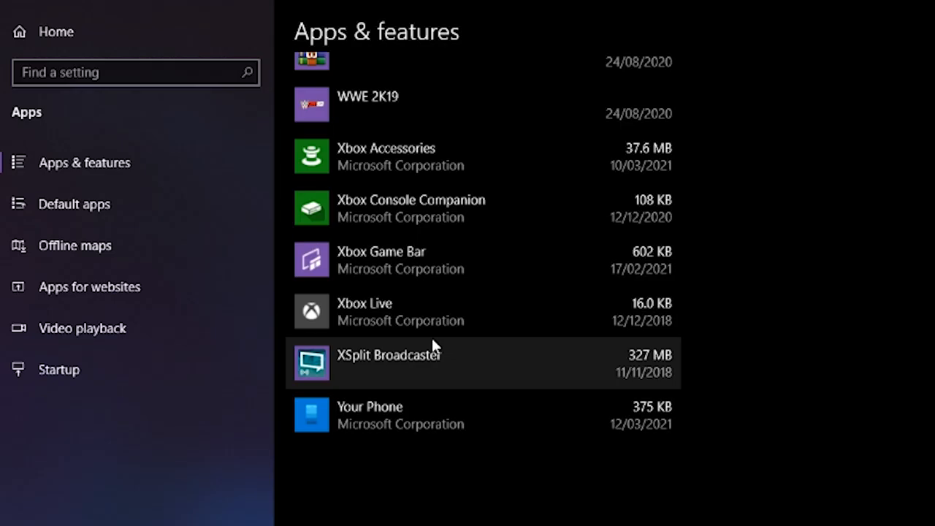
{"action": "left_click", "coordinate": [387, 310]}
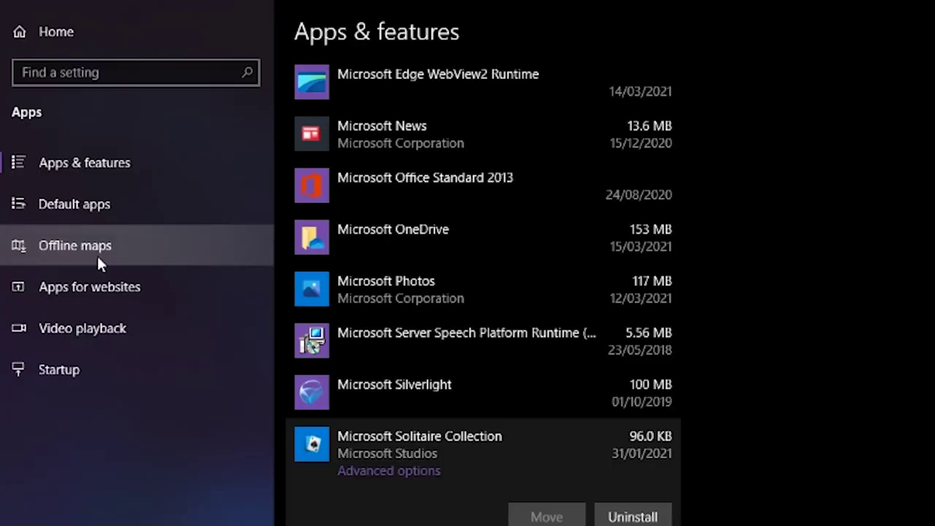
{"action": "left_click", "coordinate": [75, 246]}
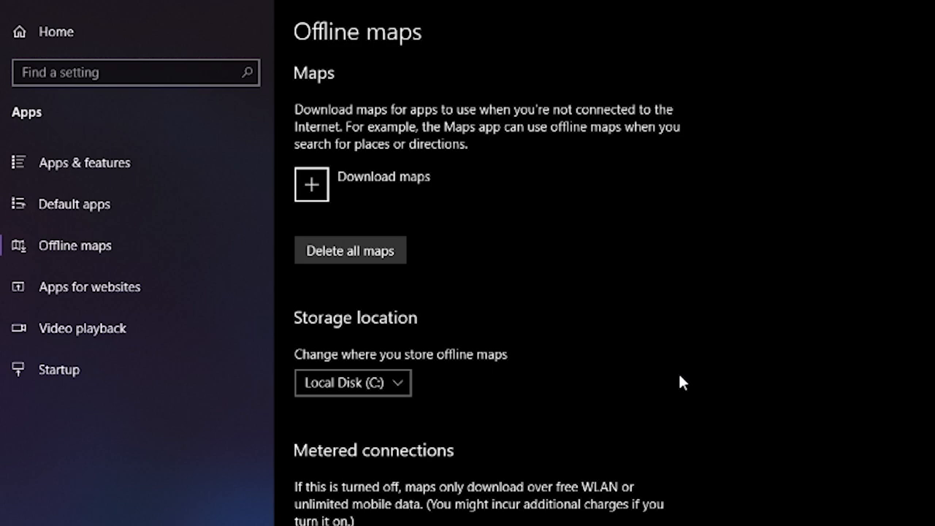
- Look through Offline maps, then search 'privacy' and reach a privacy settings page
{"action": "scroll", "scroll_direction": "down", "scroll_amount": 3}
{"action": "type", "text": "privacy"}
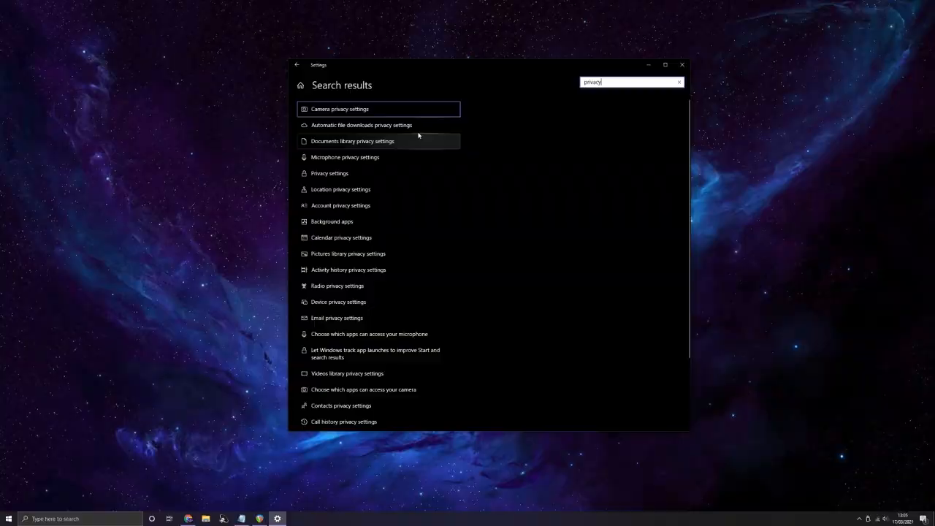
{"action": "left_click", "coordinate": [330, 172]}
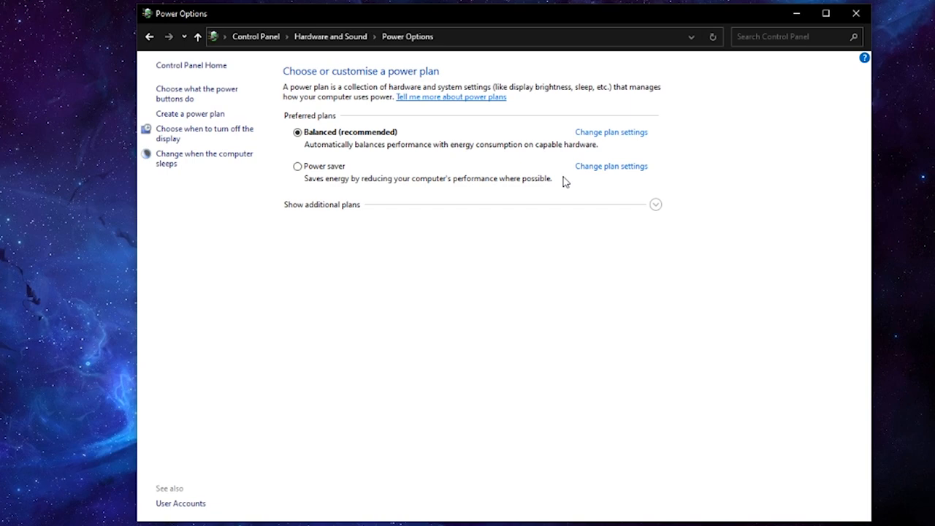
- Reach the Balanced plan's advanced power settings, then close the power windows
{"action": "left_click", "coordinate": [611, 131]}
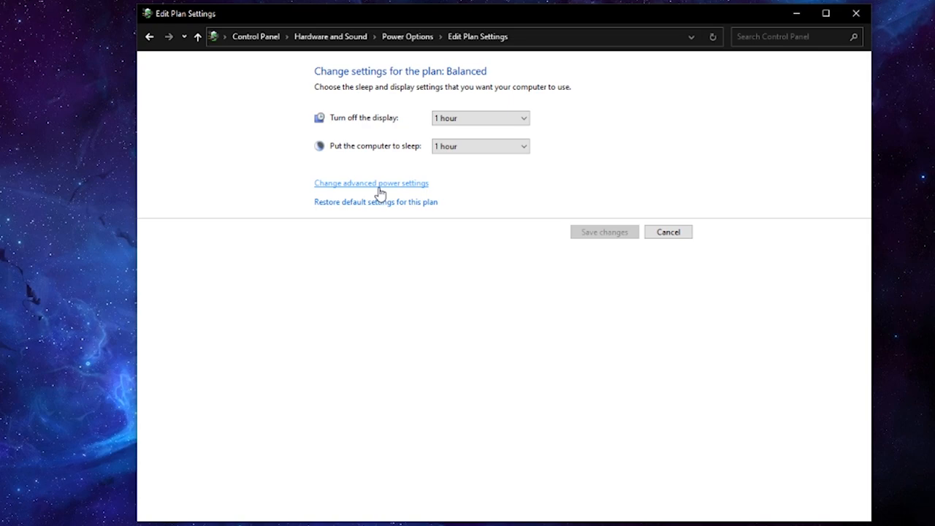
{"action": "left_click", "coordinate": [371, 183]}
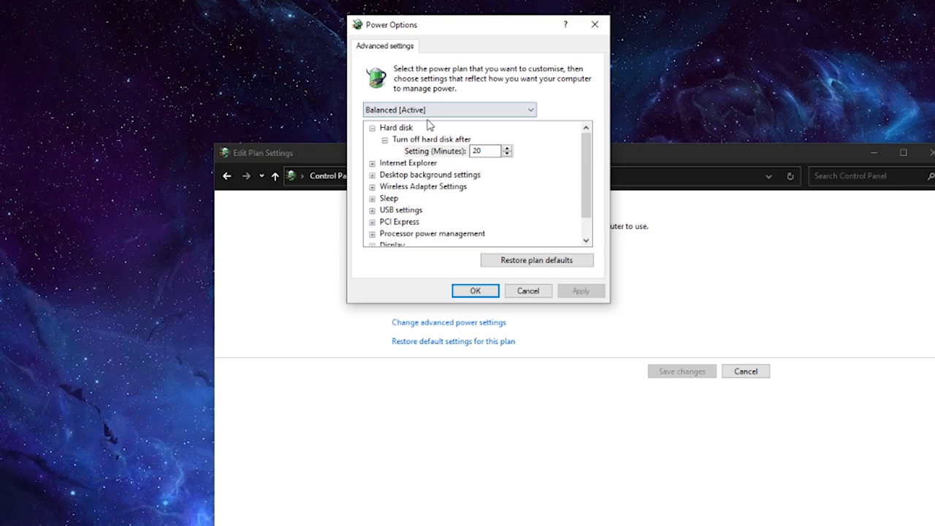
{"action": "left_click", "coordinate": [449, 108]}
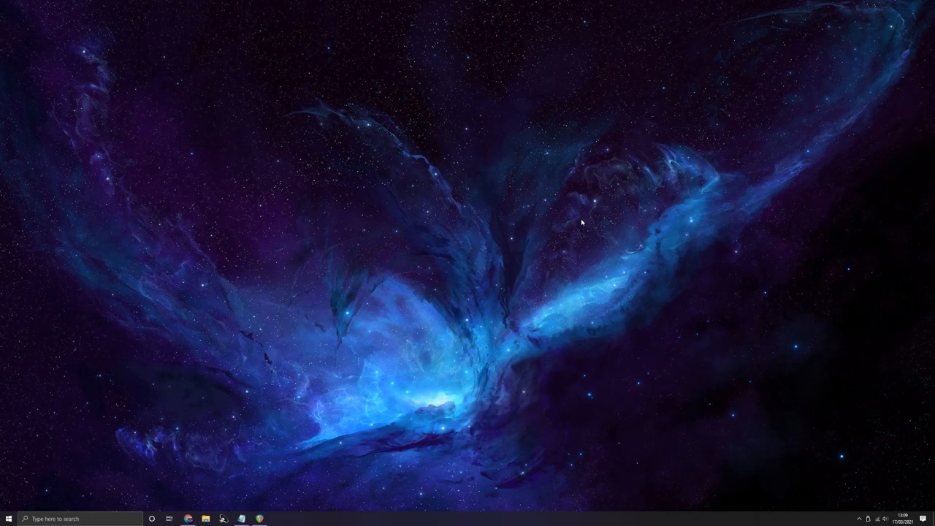
- Bring up Run (Win+R) with %temp% entered in the Open field
{"action": "key", "text": "Win+r"}
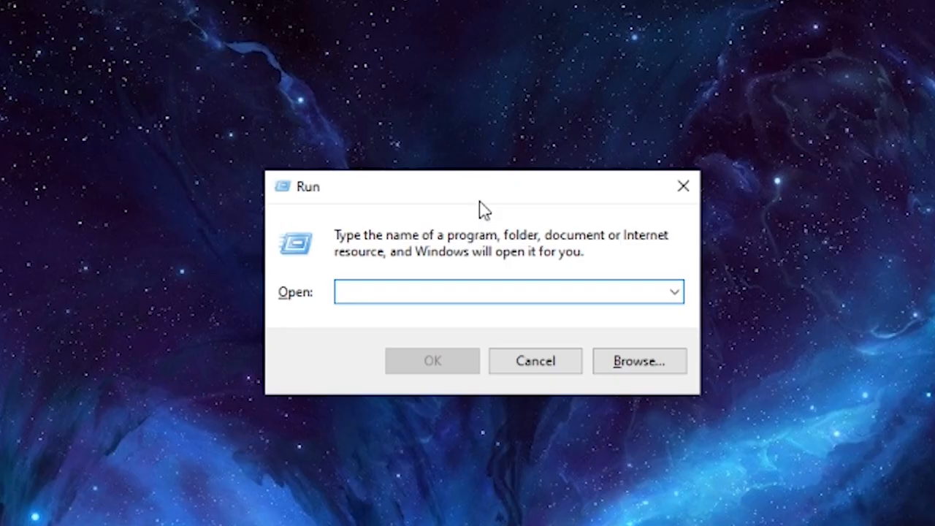
{"action": "type", "text": "%"}
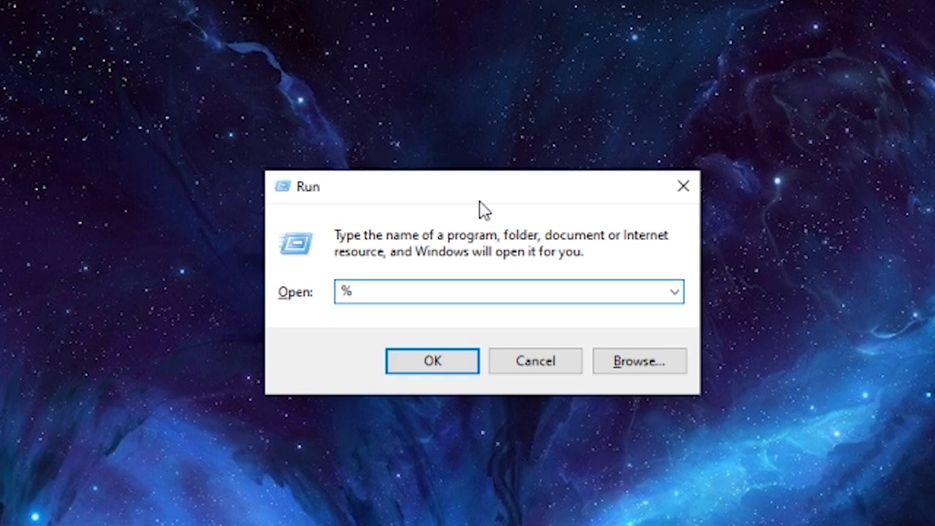
{"action": "type", "text": "temp%"}
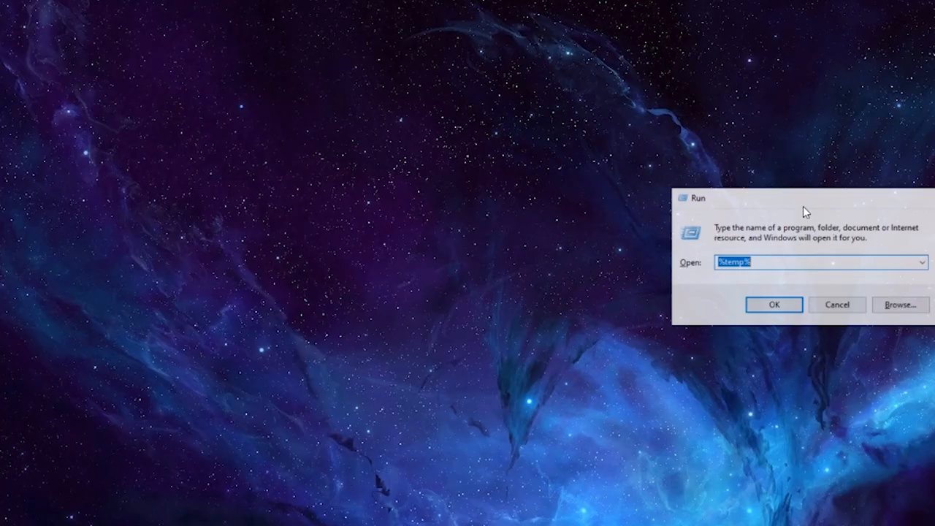
- Send all 1,351 Temp folder items to the Recycle Bin and close the window
{"action": "left_click", "coordinate": [775, 305]}
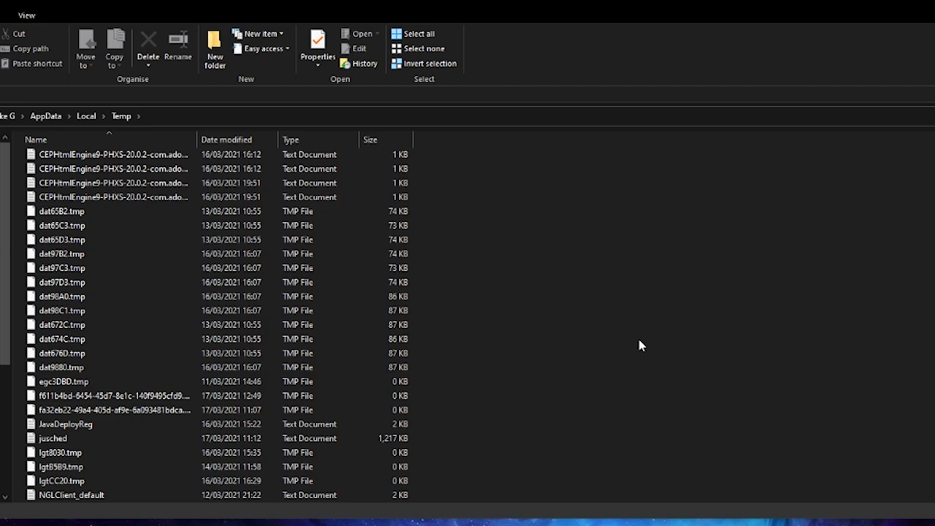
{"action": "left_click", "coordinate": [421, 34]}
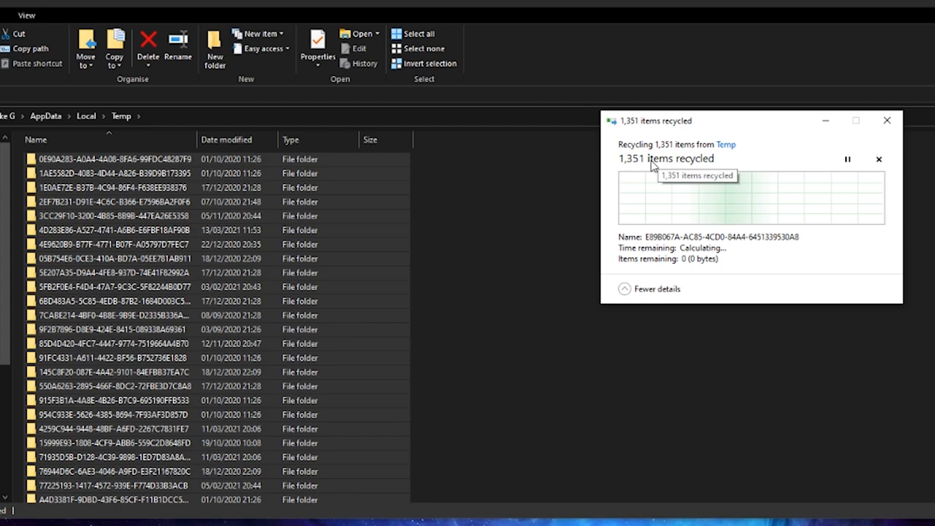
{"action": "mouse_move", "coordinate": [704, 167]}
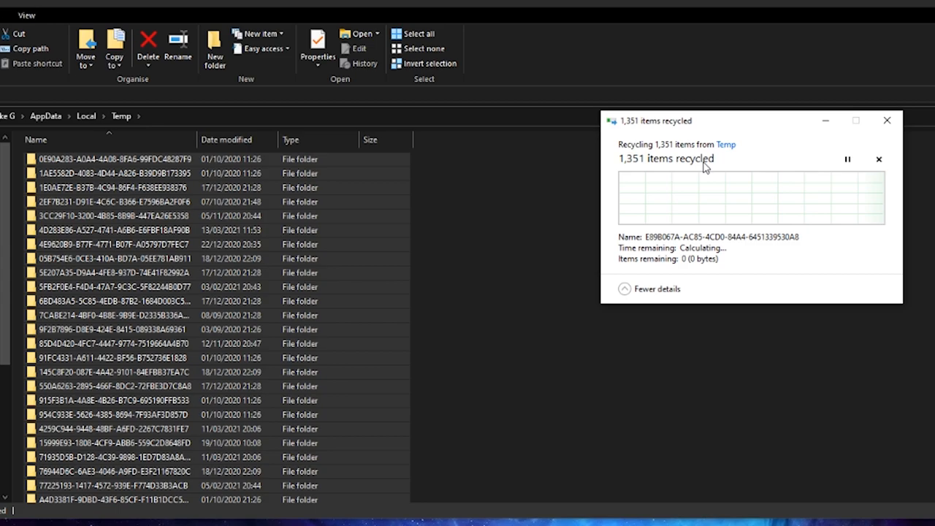
{"action": "left_click", "coordinate": [885, 120]}
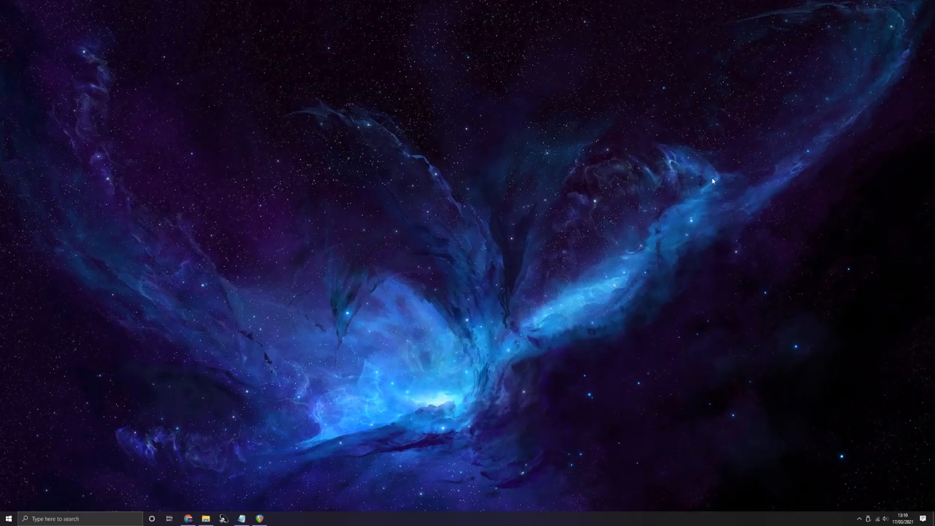
{"action": "mouse_move", "coordinate": [634, 211]}
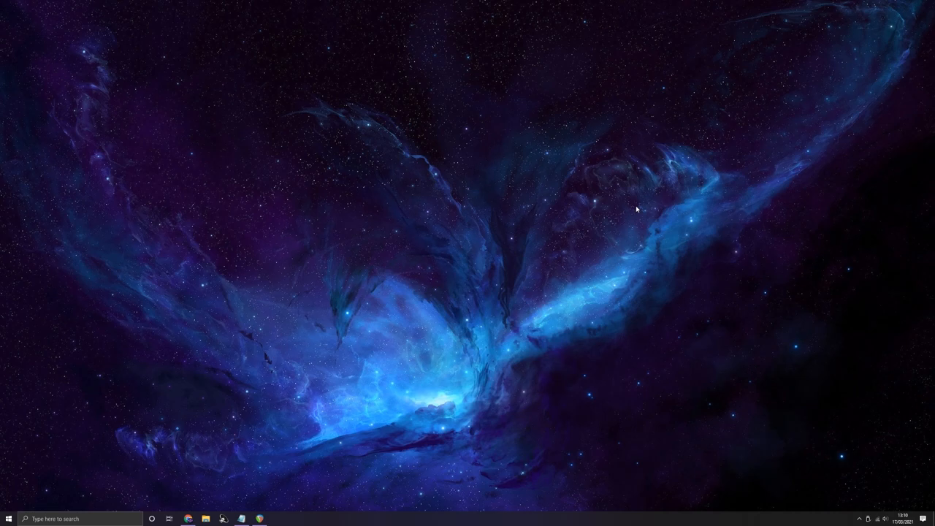
{"action": "mouse_move", "coordinate": [739, 225]}
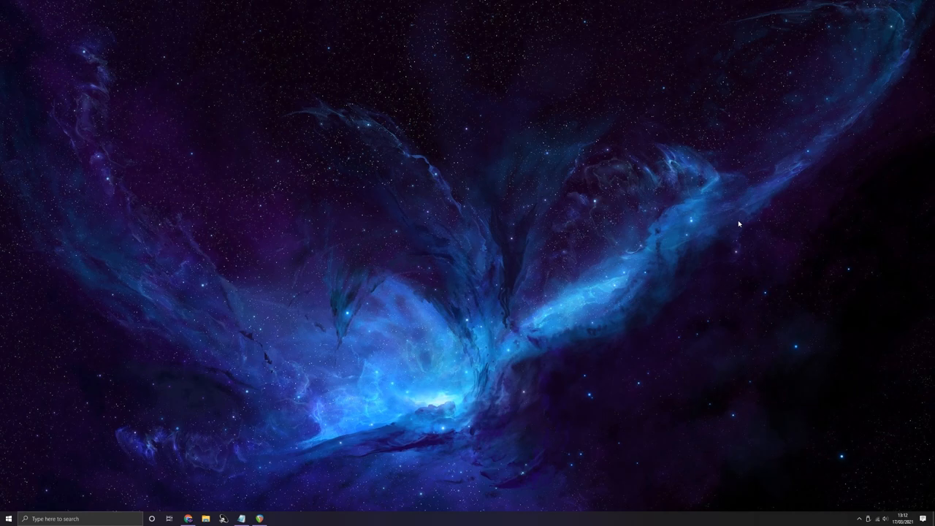
{"action": "mouse_move", "coordinate": [102, 488]}
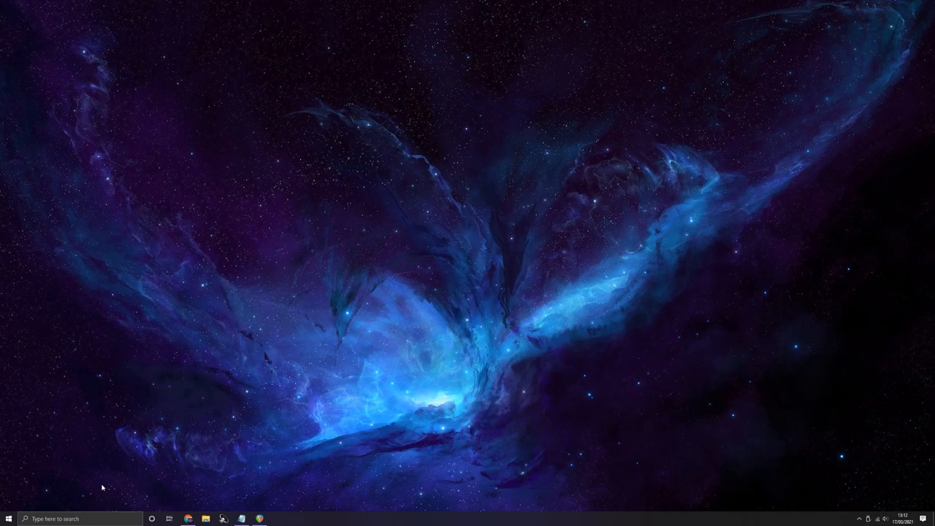
- In Performance Settings choose 'Adjust for best performance' for visual effects and apply
{"action": "left_click", "coordinate": [204, 519]}
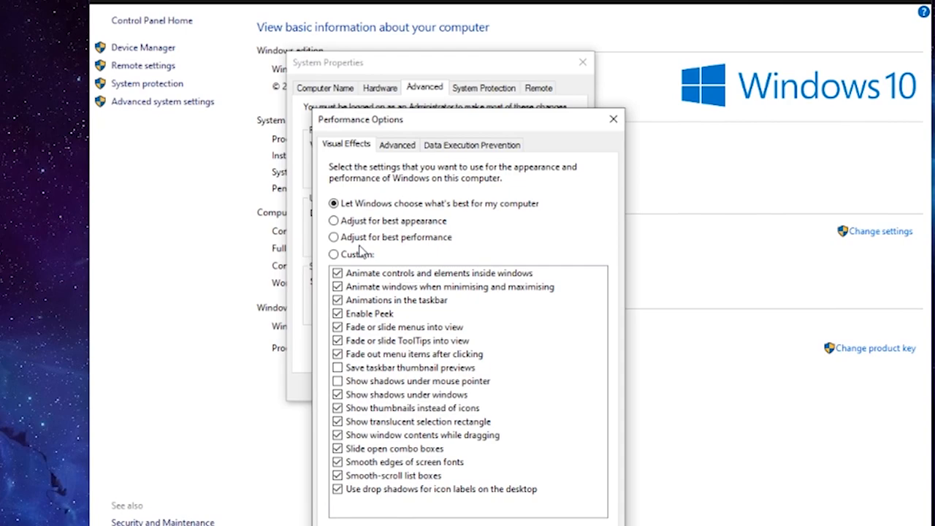
{"action": "left_click", "coordinate": [333, 237]}
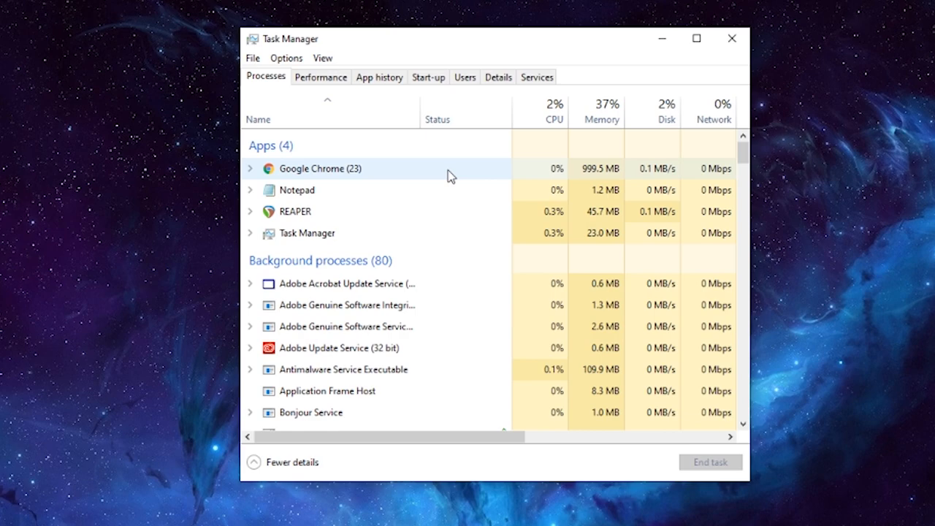
- Select Notepad under running apps and scroll through the background processes list
{"action": "left_click", "coordinate": [296, 190]}
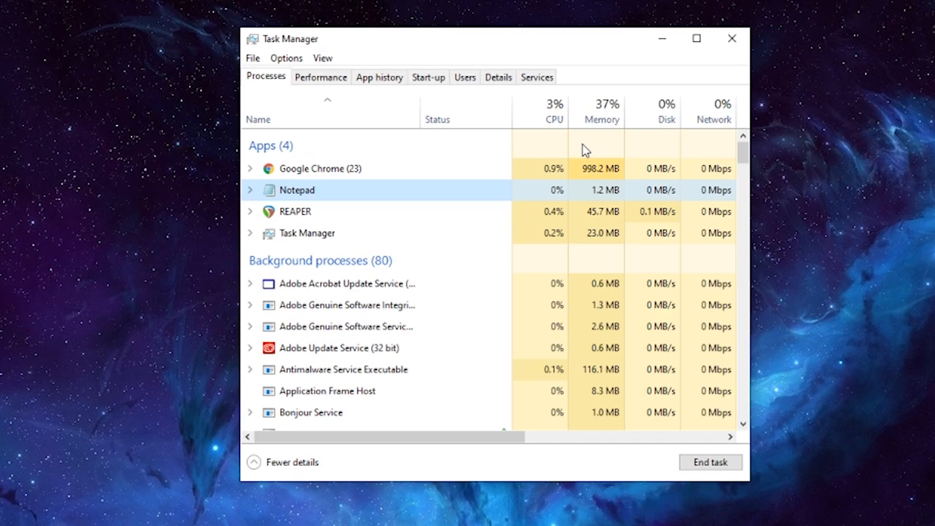
{"action": "scroll", "scroll_direction": "down", "scroll_amount": 3}
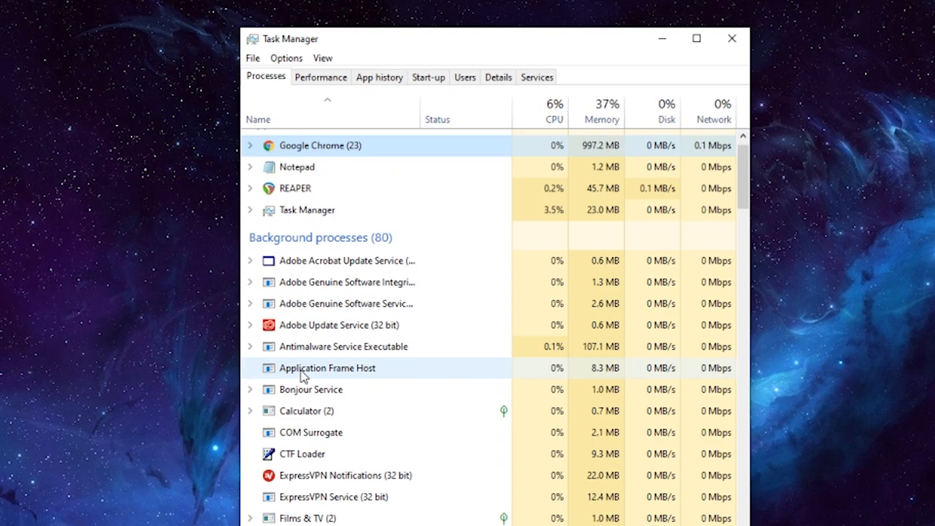
- Set the game process's priority to High from its context menu and return to GTA V
{"action": "right_click", "coordinate": [295, 211]}
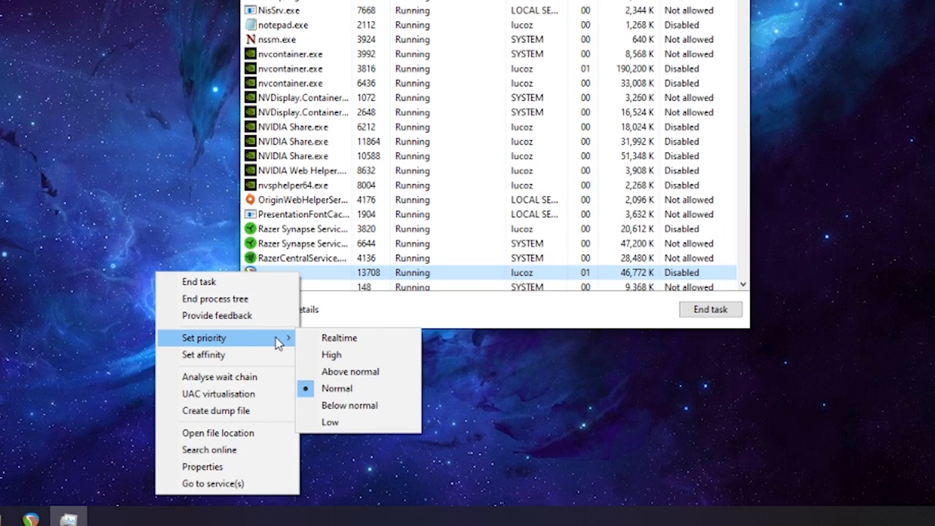
{"action": "mouse_move", "coordinate": [374, 355]}
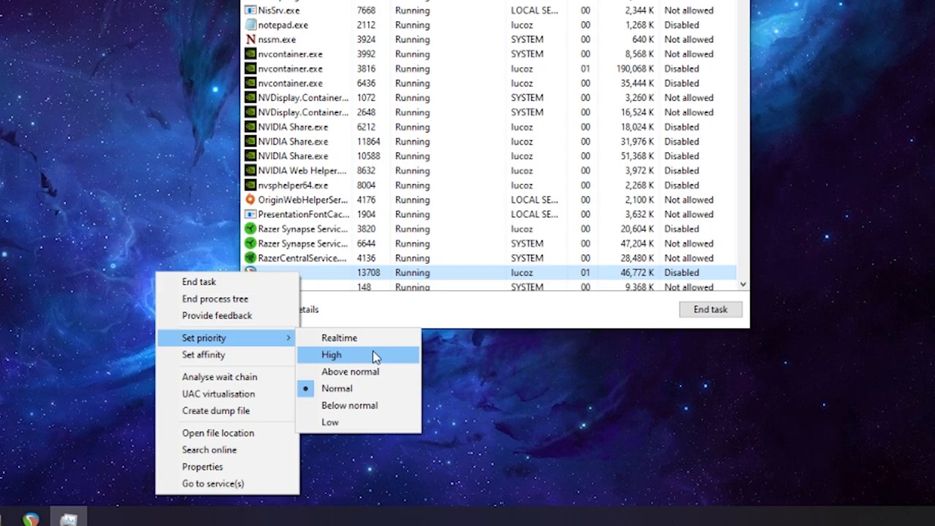
{"action": "left_click", "coordinate": [344, 355]}
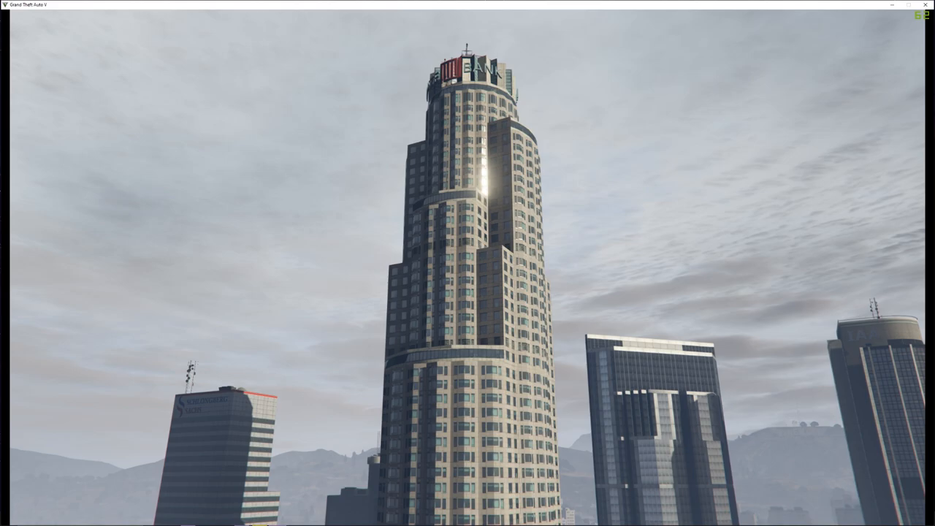